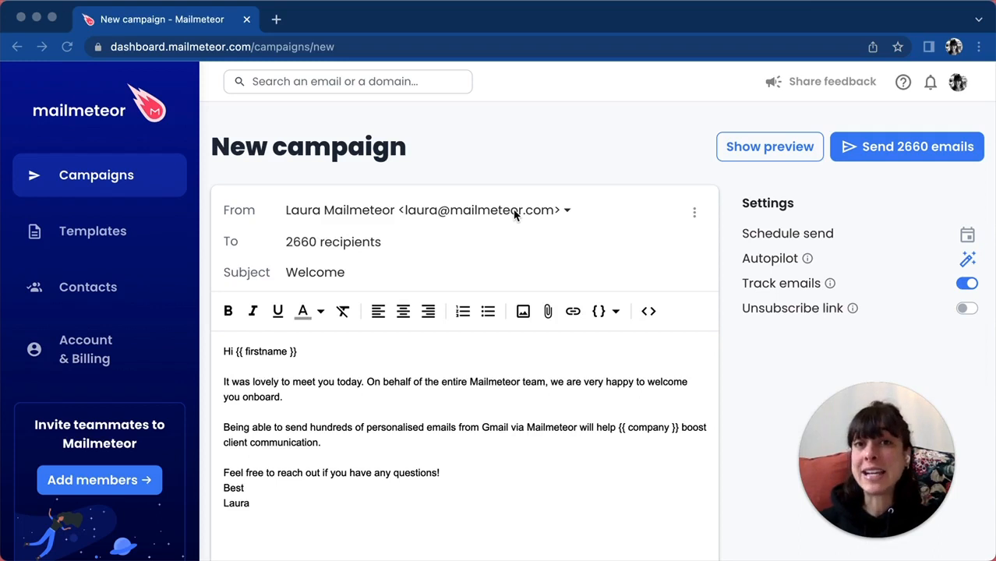
{"action": "mouse_move", "coordinate": [526, 255]}
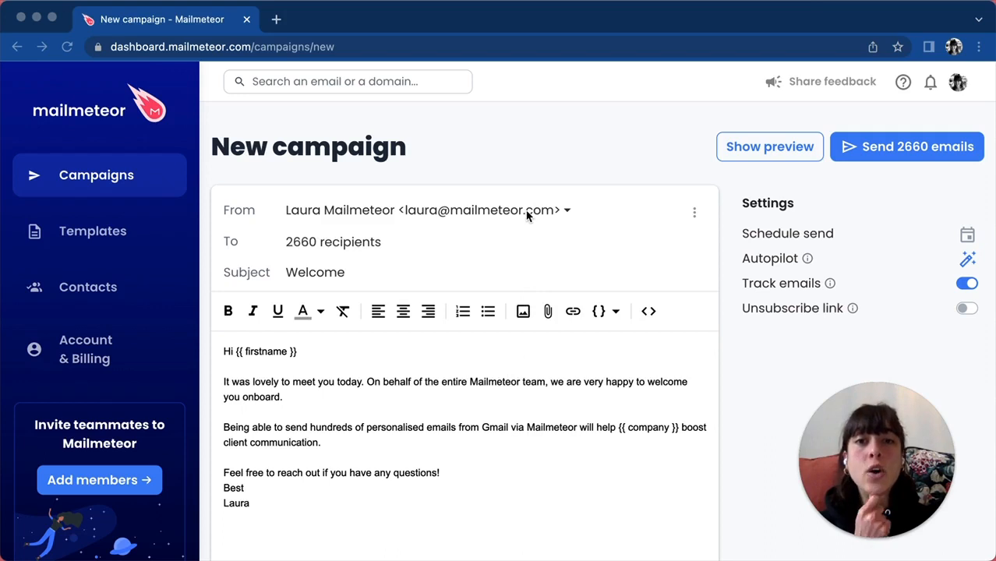
{"action": "mouse_move", "coordinate": [485, 215]}
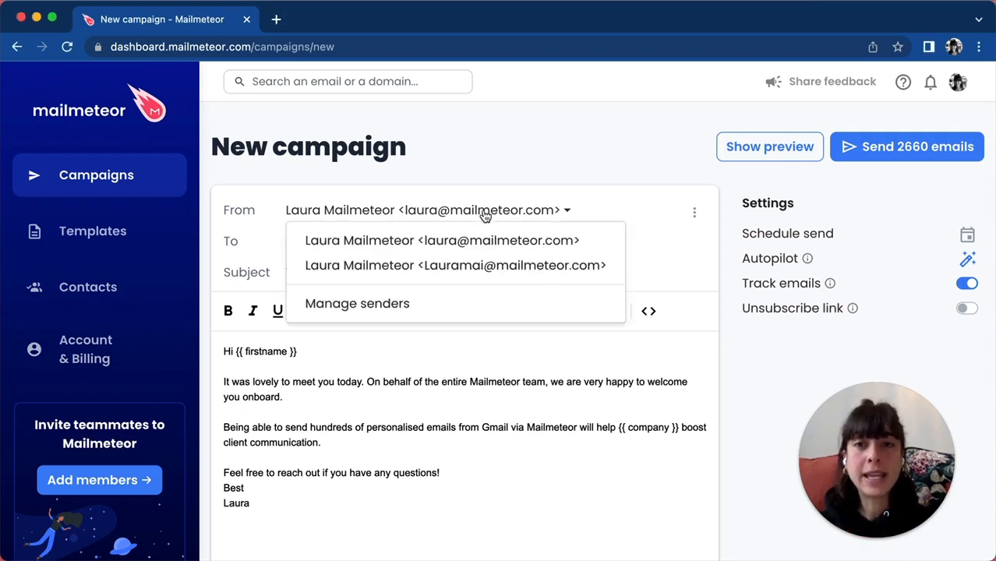
{"action": "mouse_move", "coordinate": [427, 310]}
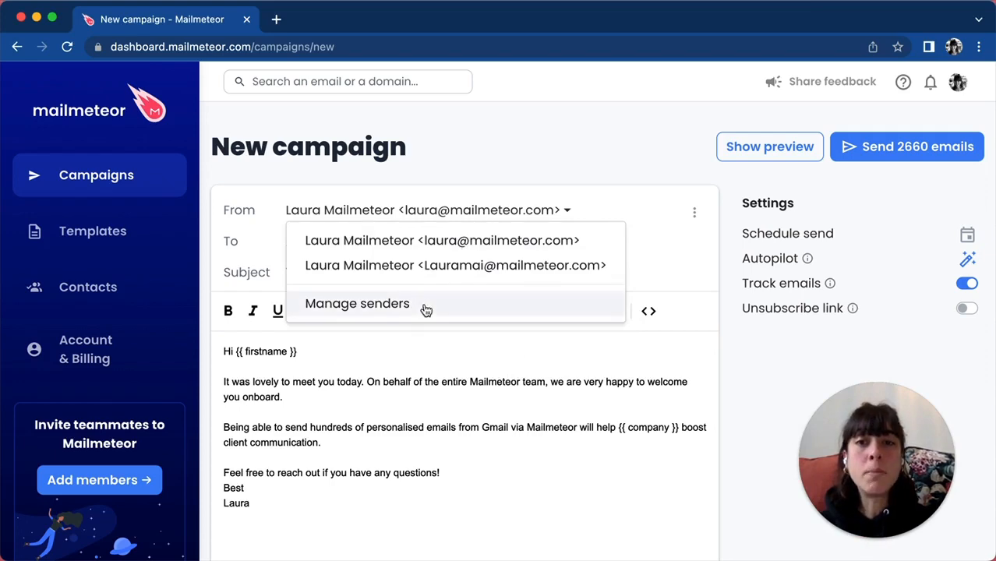
Reach the new-alias form through Manage senders in the From dropdown
{"action": "left_click", "coordinate": [357, 303]}
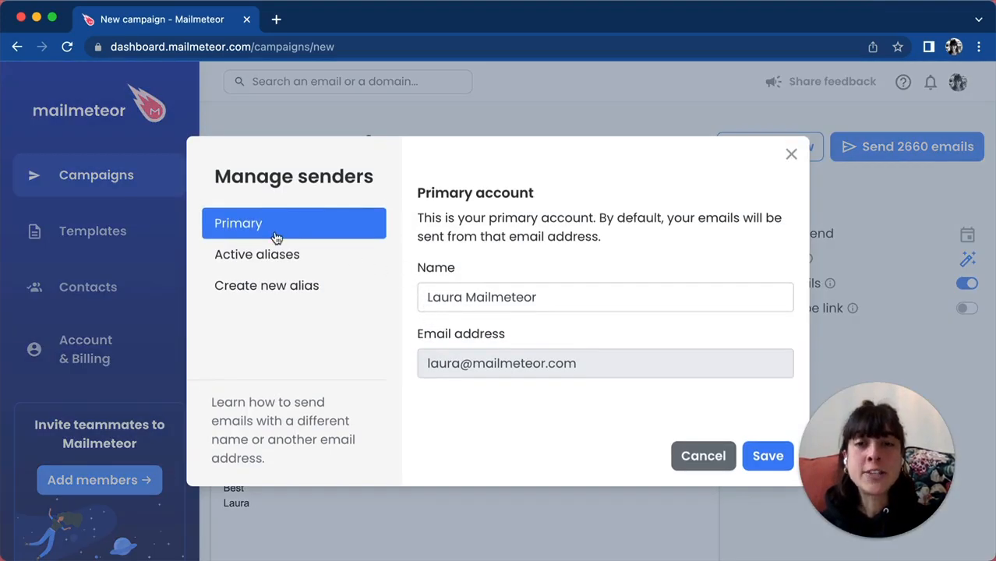
{"action": "mouse_move", "coordinate": [483, 326]}
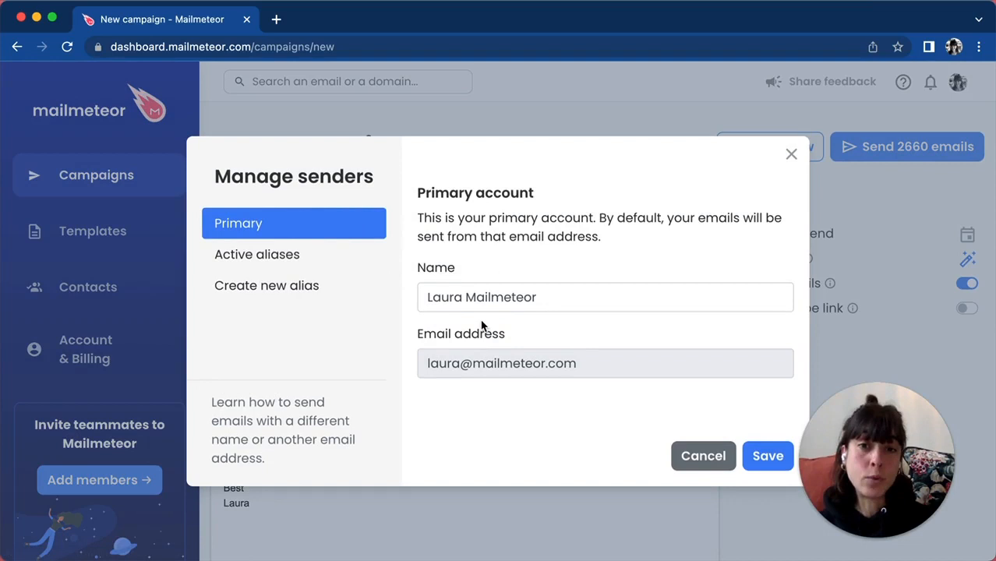
{"action": "mouse_move", "coordinate": [362, 315]}
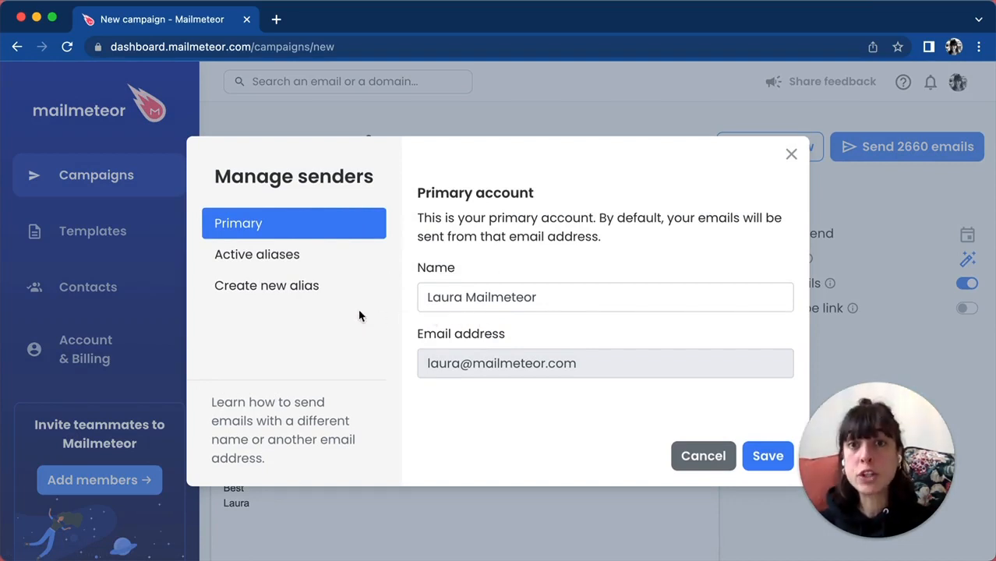
{"action": "mouse_move", "coordinate": [270, 293]}
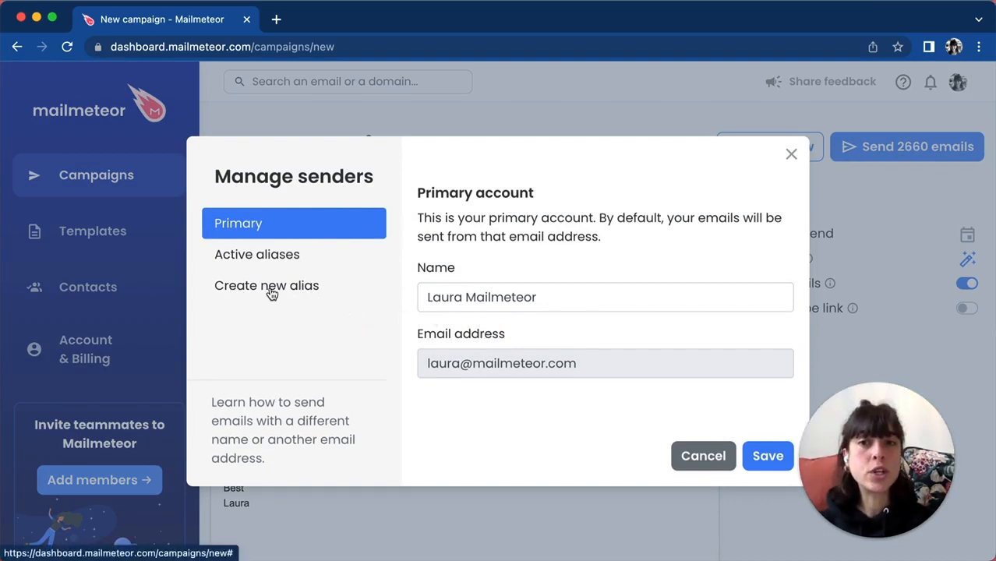
{"action": "left_click", "coordinate": [265, 285]}
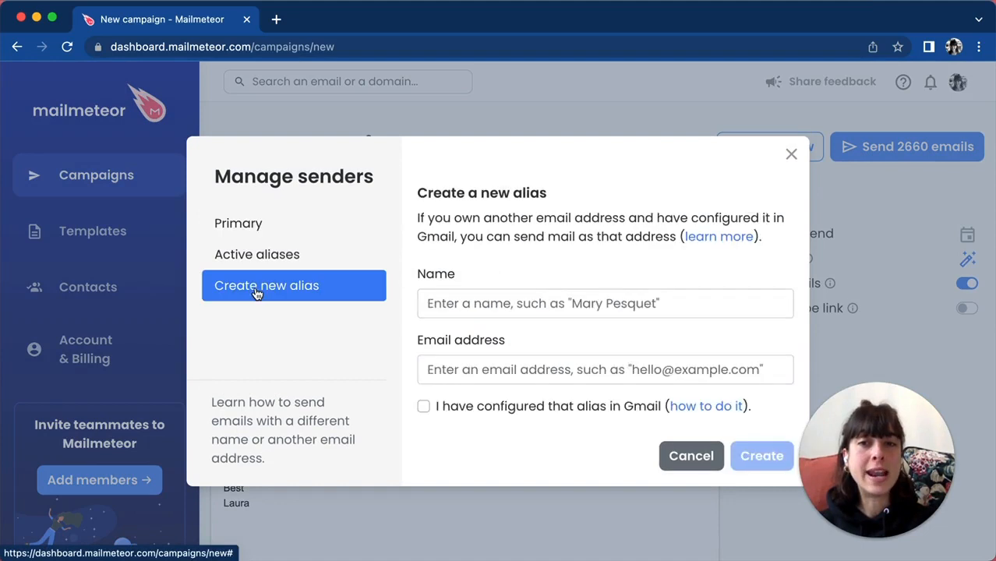
{"action": "left_click", "coordinate": [604, 302]}
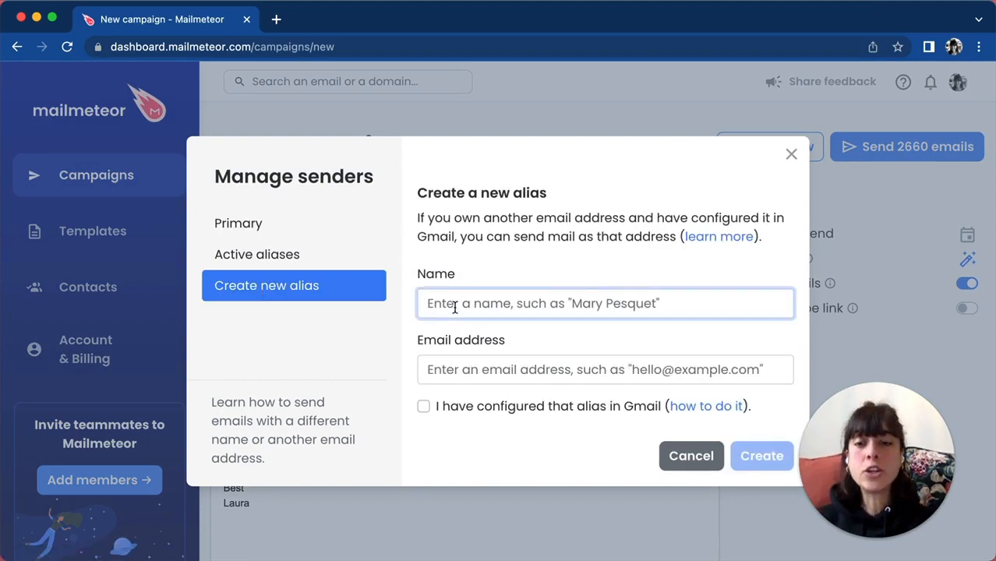
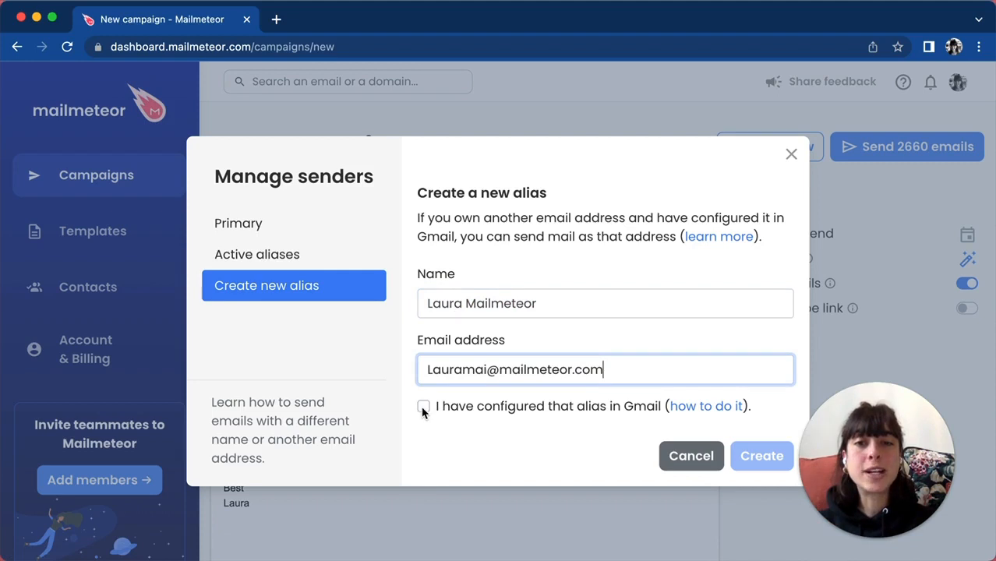
{"action": "left_click", "coordinate": [424, 405]}
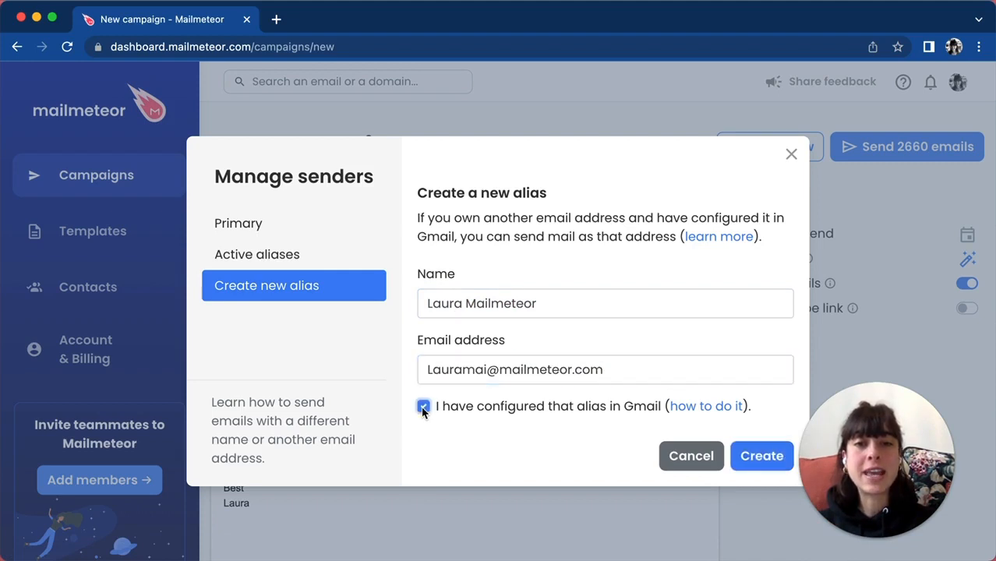
{"action": "mouse_move", "coordinate": [761, 455]}
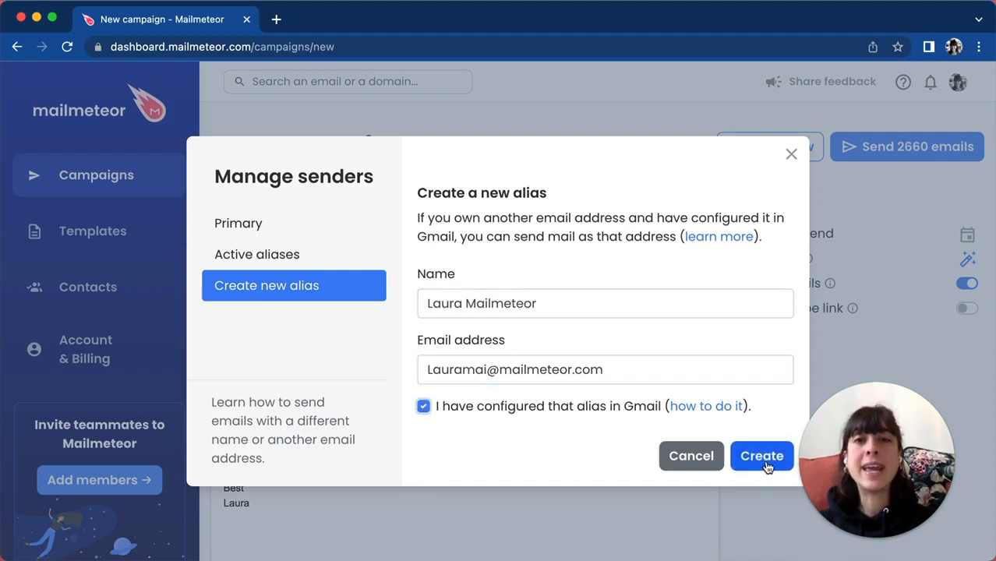
{"action": "left_click", "coordinate": [760, 455]}
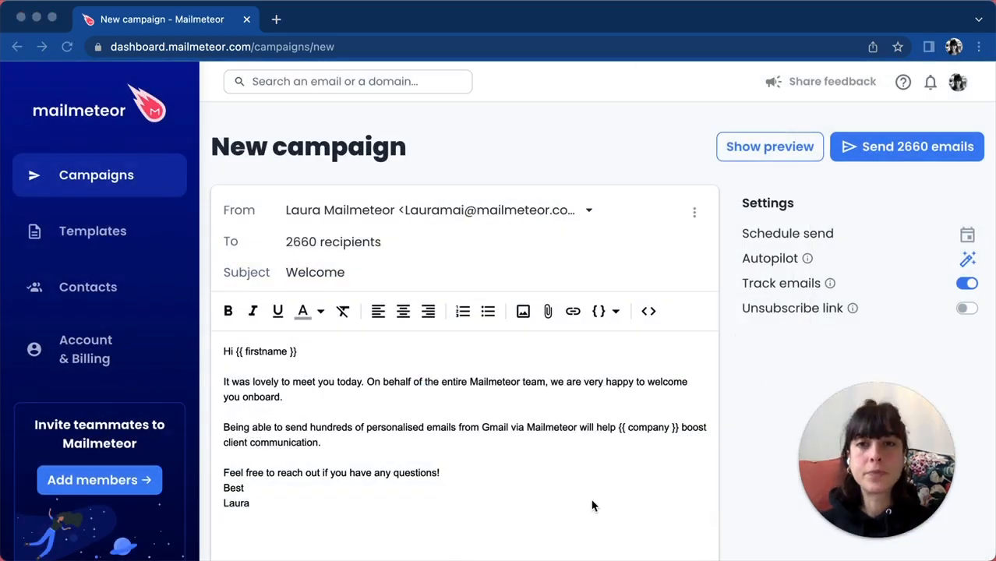